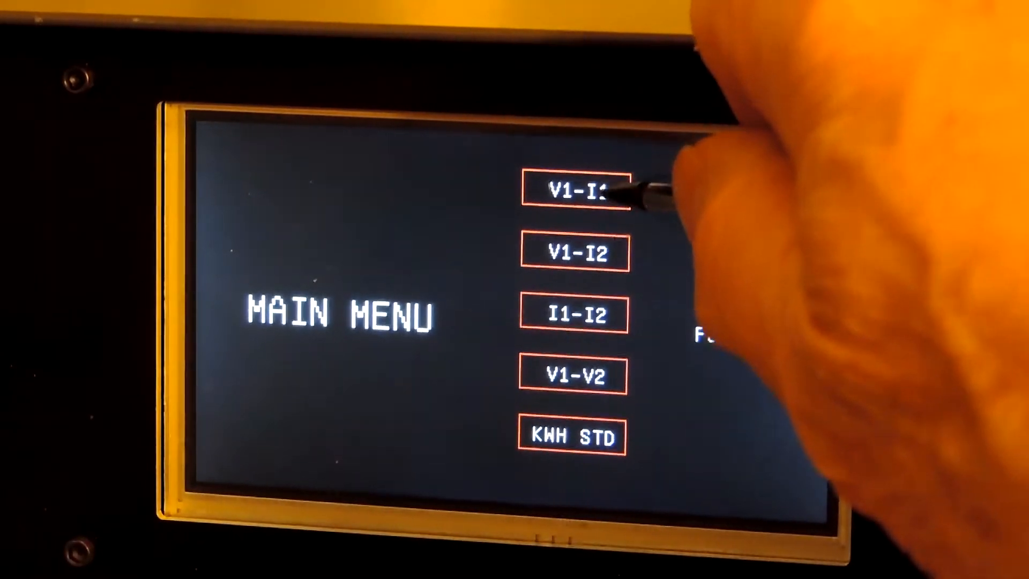
Step: Open V1-I1 mode showing volts, amps, angle, power, THD and phasor diagram
click(578, 190)
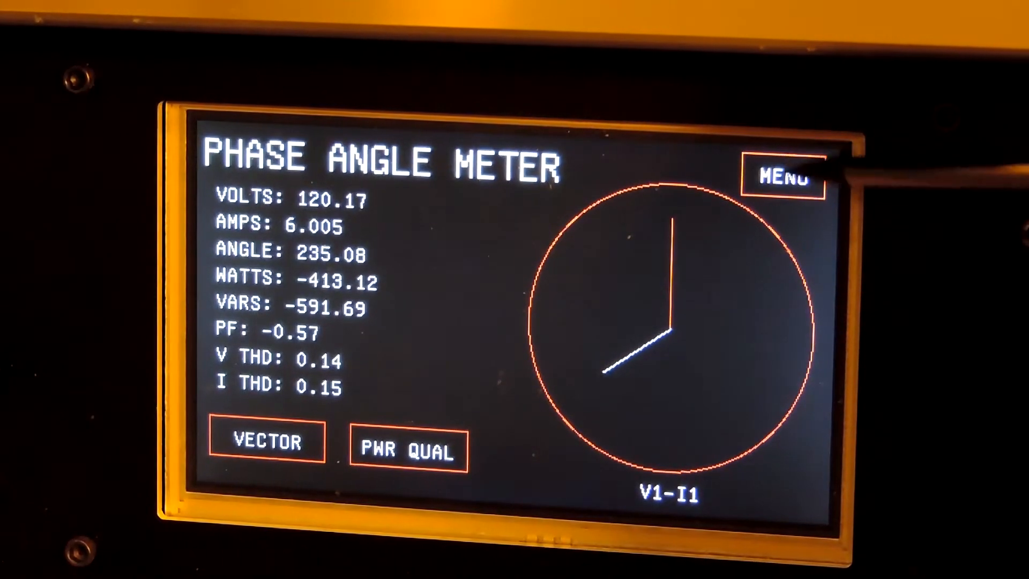
Step: Leave the V1-I1 readings and return to the MAIN MENU
click(783, 177)
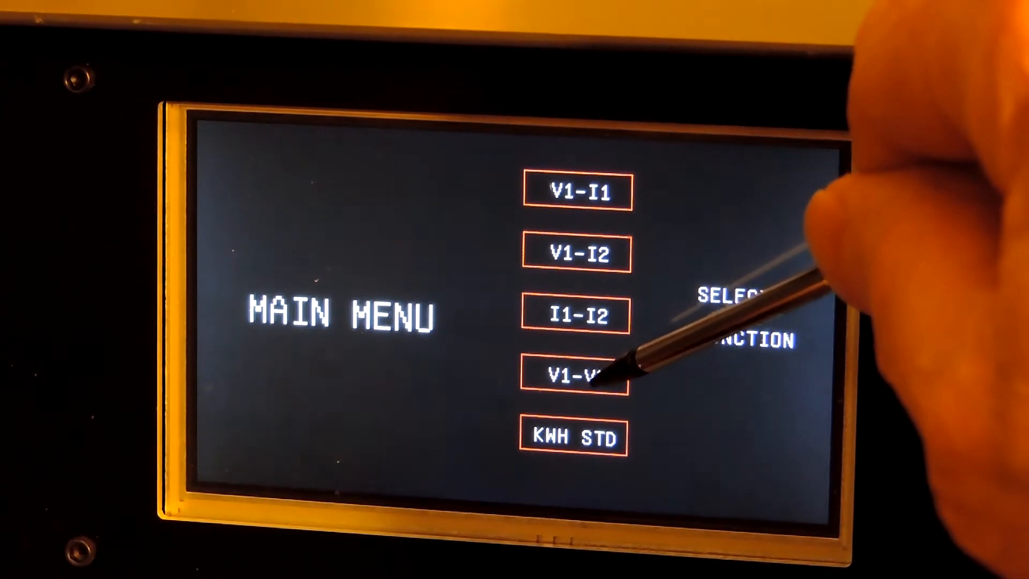
Step: View V1-V2 readings with a near-zero angle, then switch to KWH STD mode
click(573, 376)
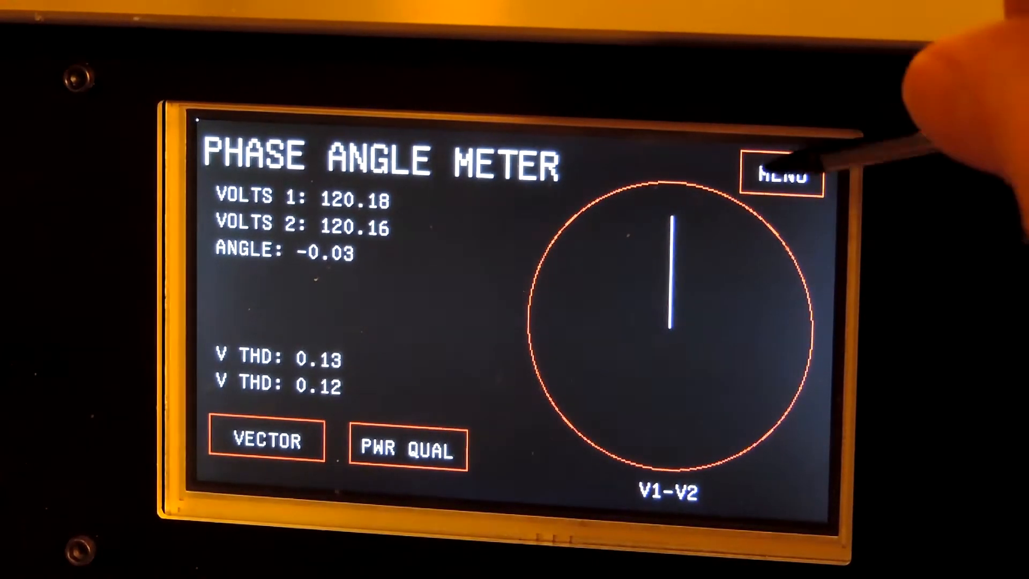
click(780, 172)
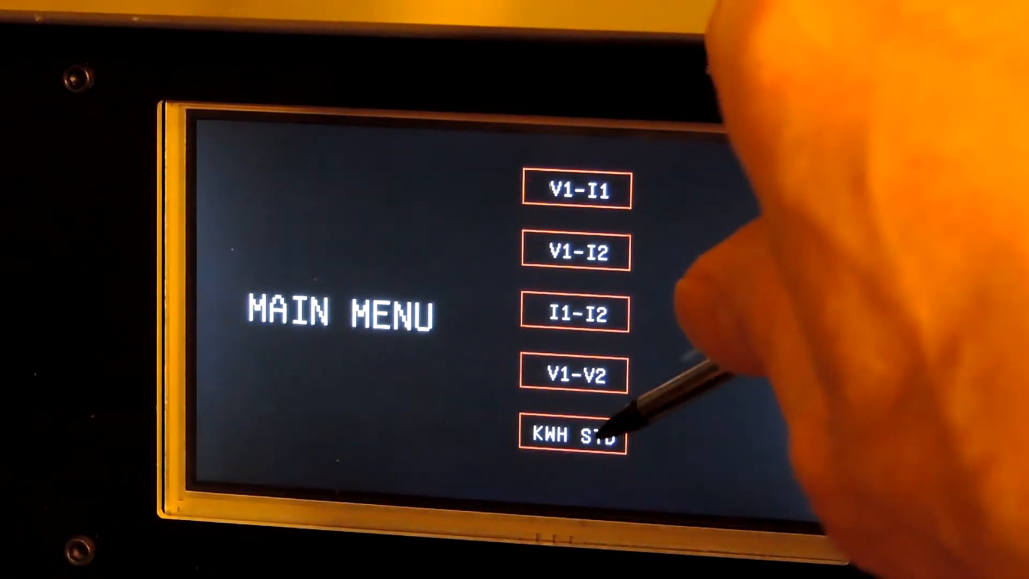
click(573, 435)
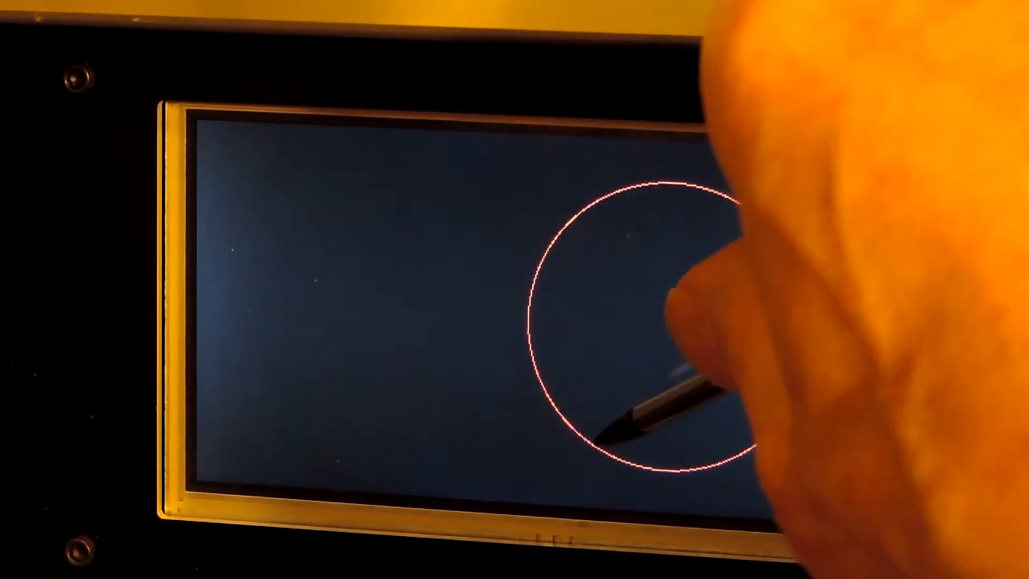